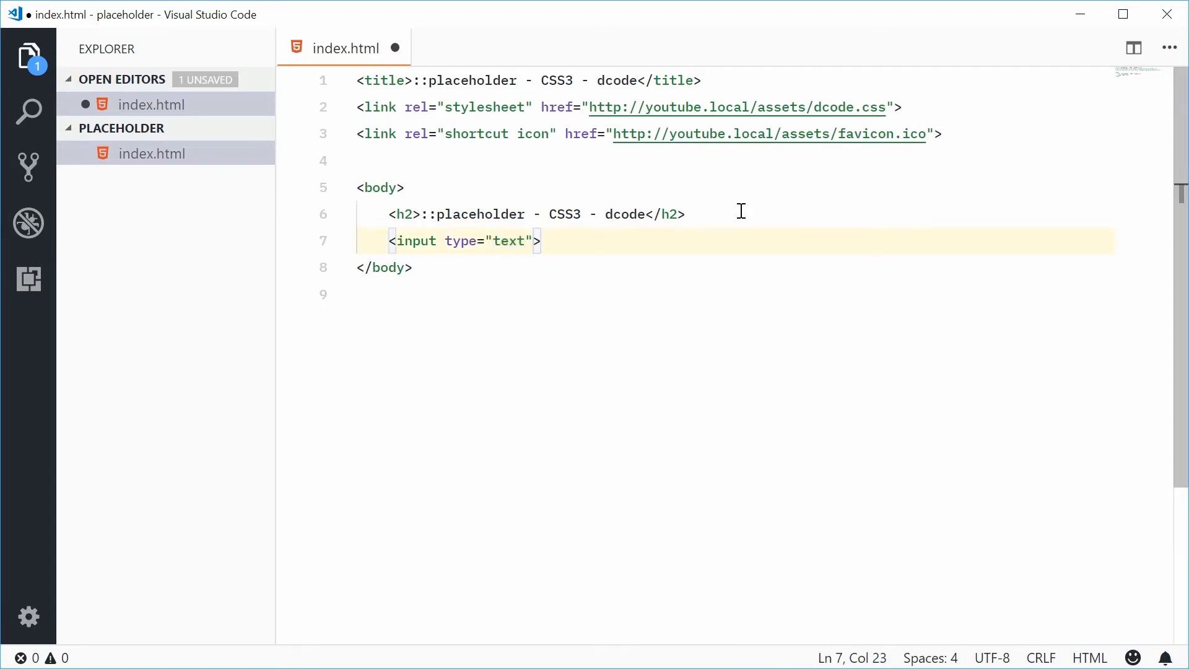
# Give the text input a placeholder attribute reading "Enter your username".
pyautogui.write('placeholder="')
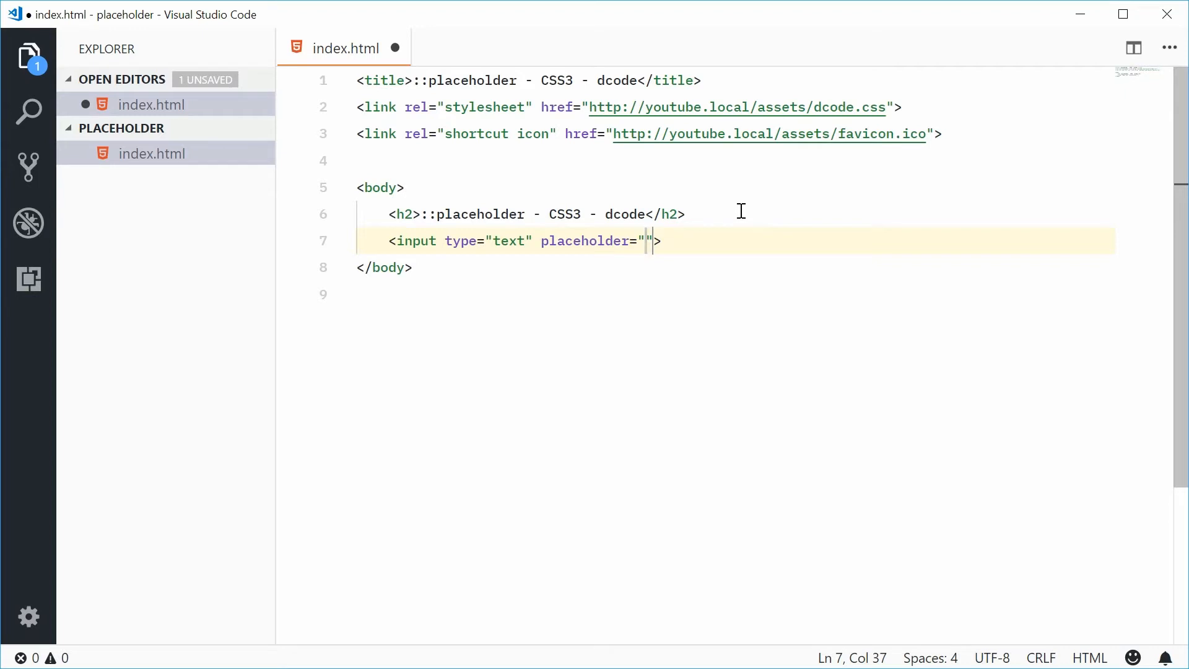
pyautogui.write('En')
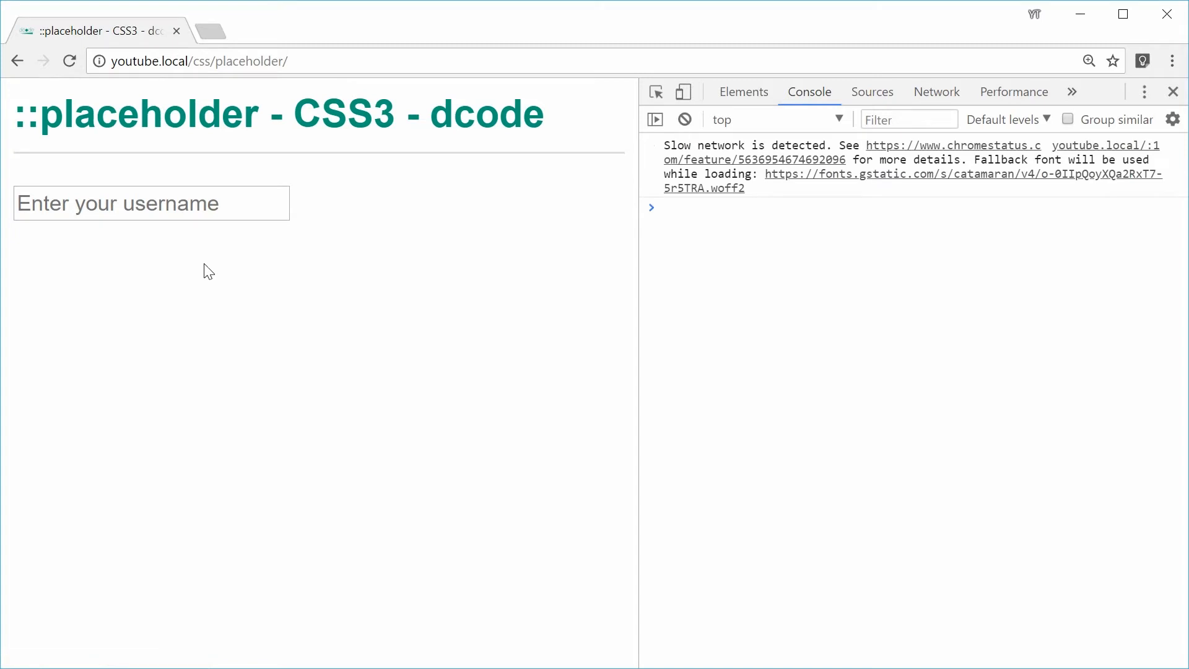
pyautogui.moveTo(219, 368)
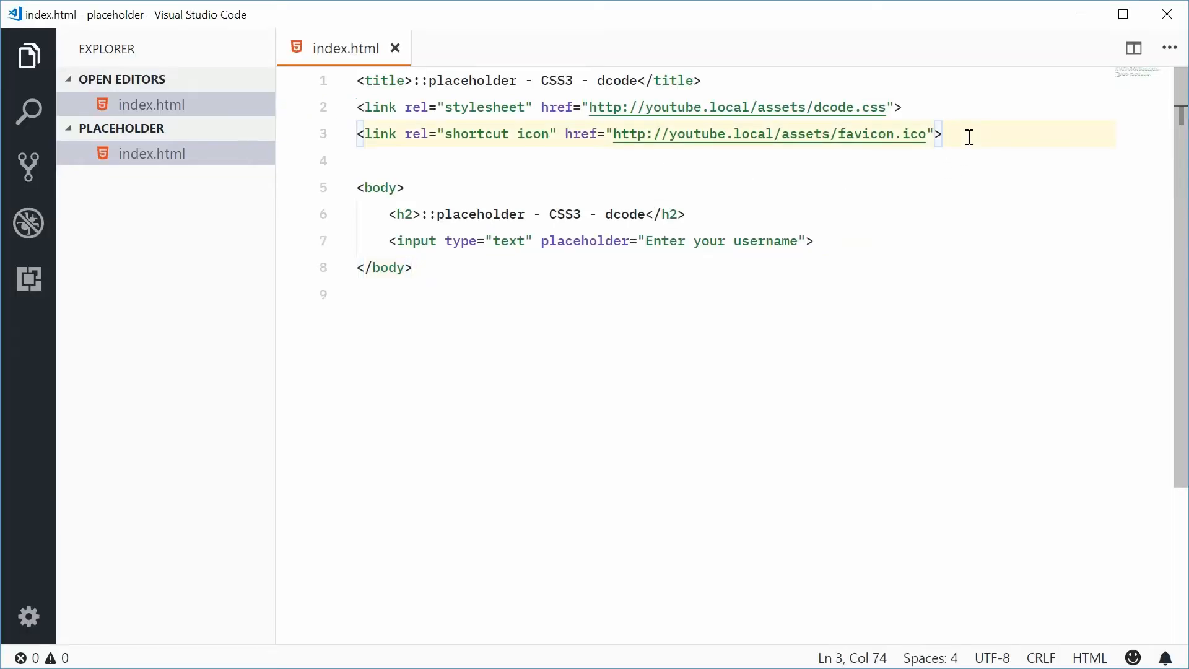
# Add a <style> block containing an empty ::placeholder rule and save the file.
pyautogui.write('<style>')
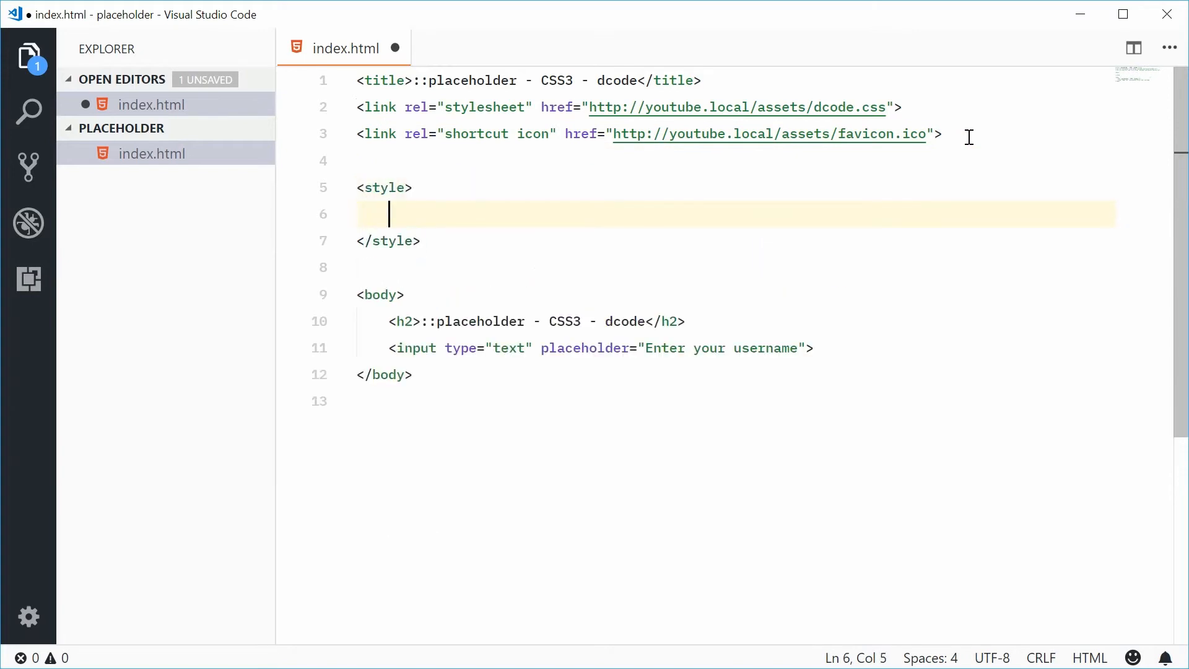
pyautogui.write(':')
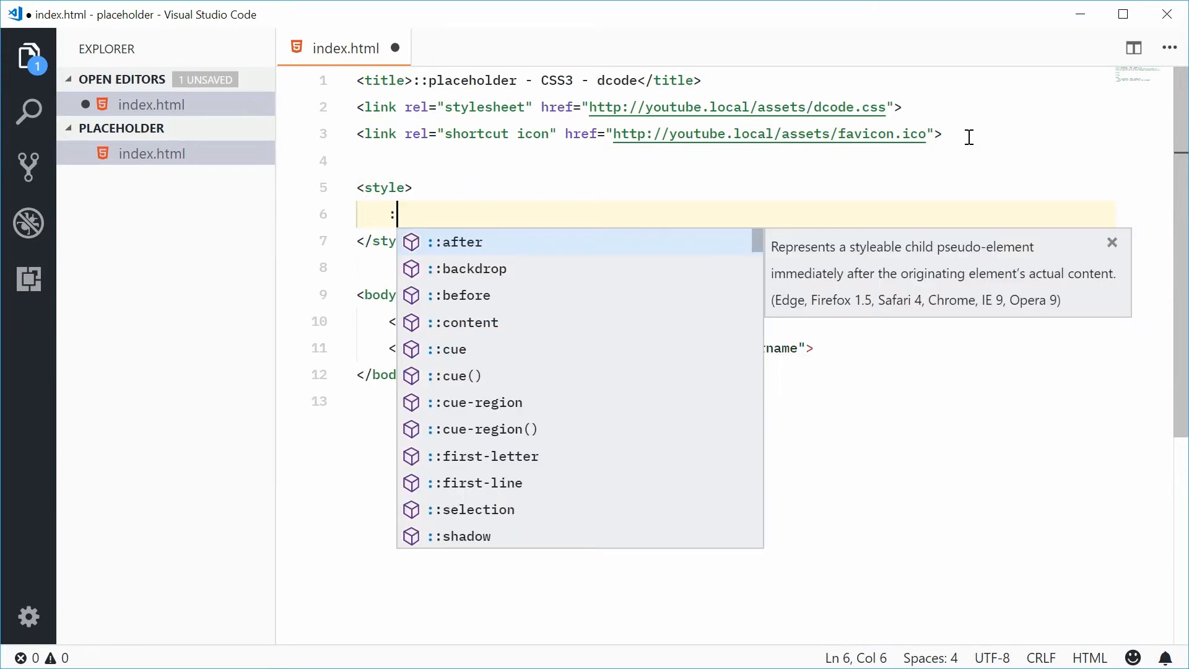
pyautogui.write('placeholder {')
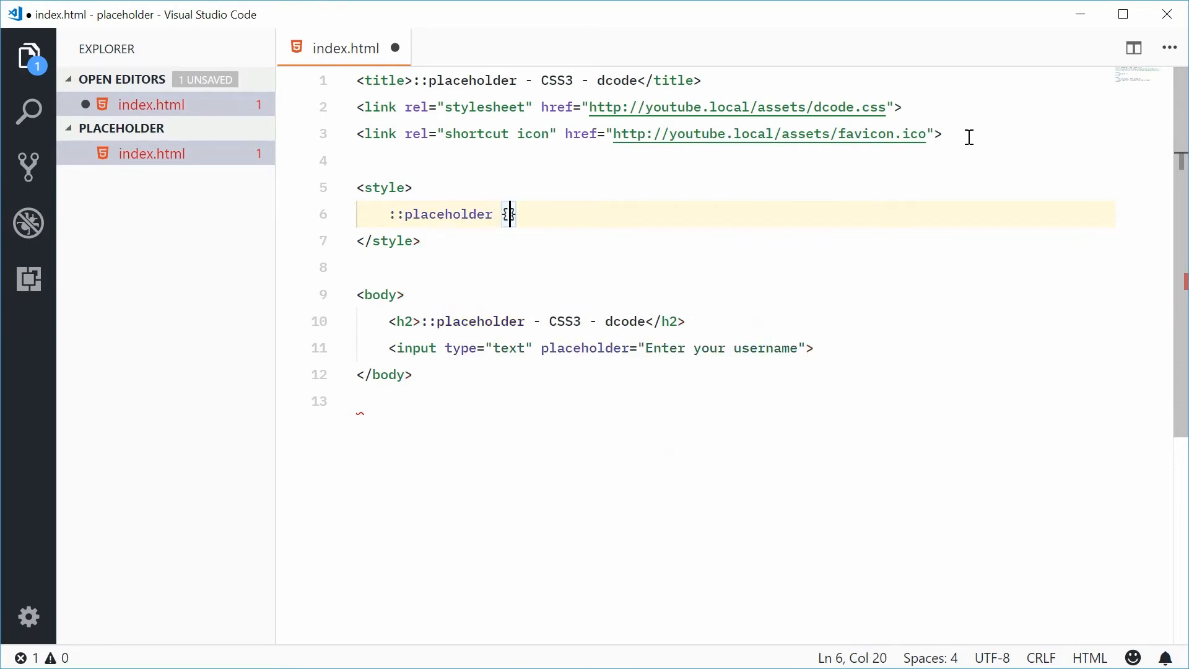
pyautogui.press('Enter')
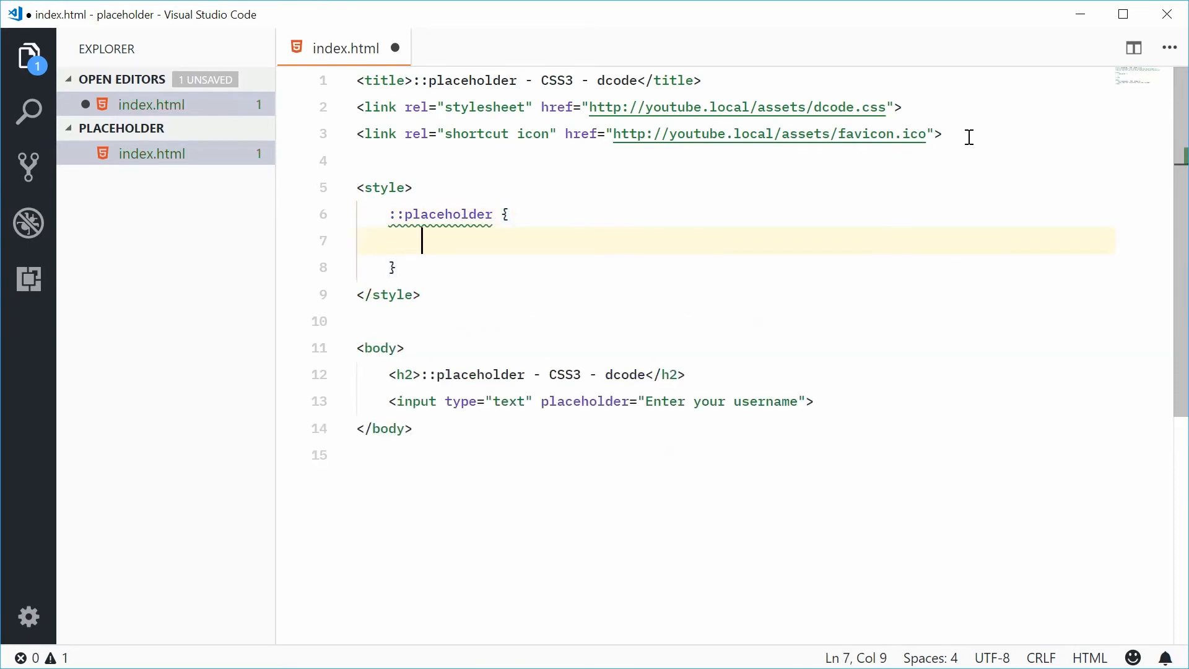
pyautogui.press('ctrl+s')
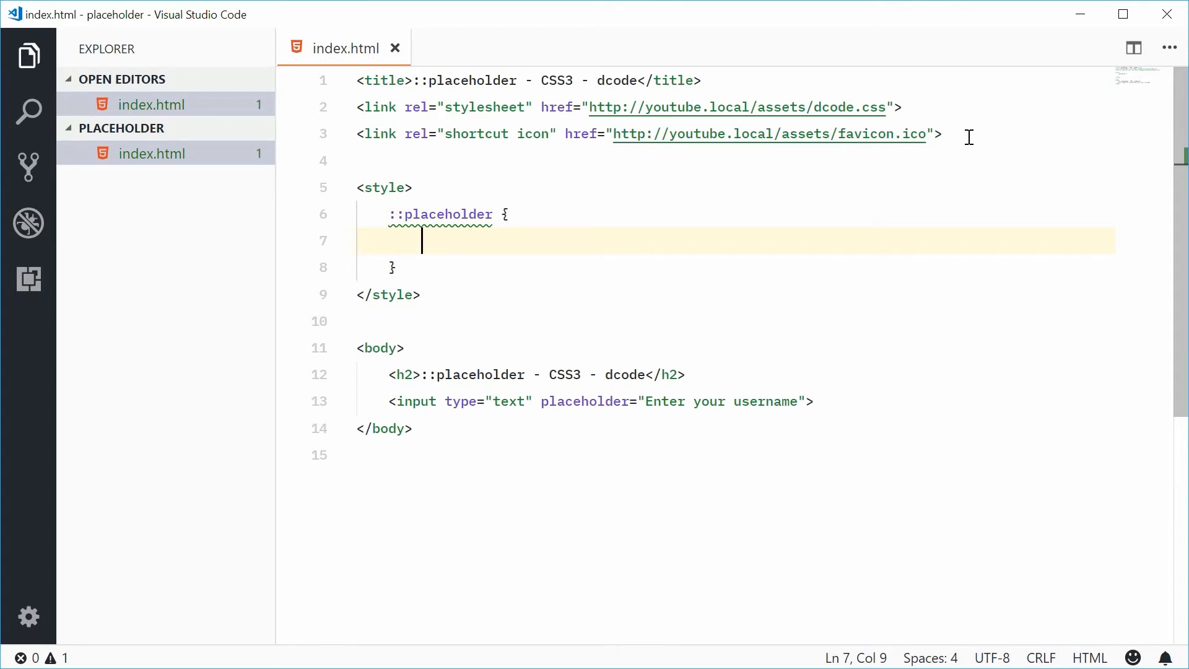
pyautogui.moveTo(687, 366)
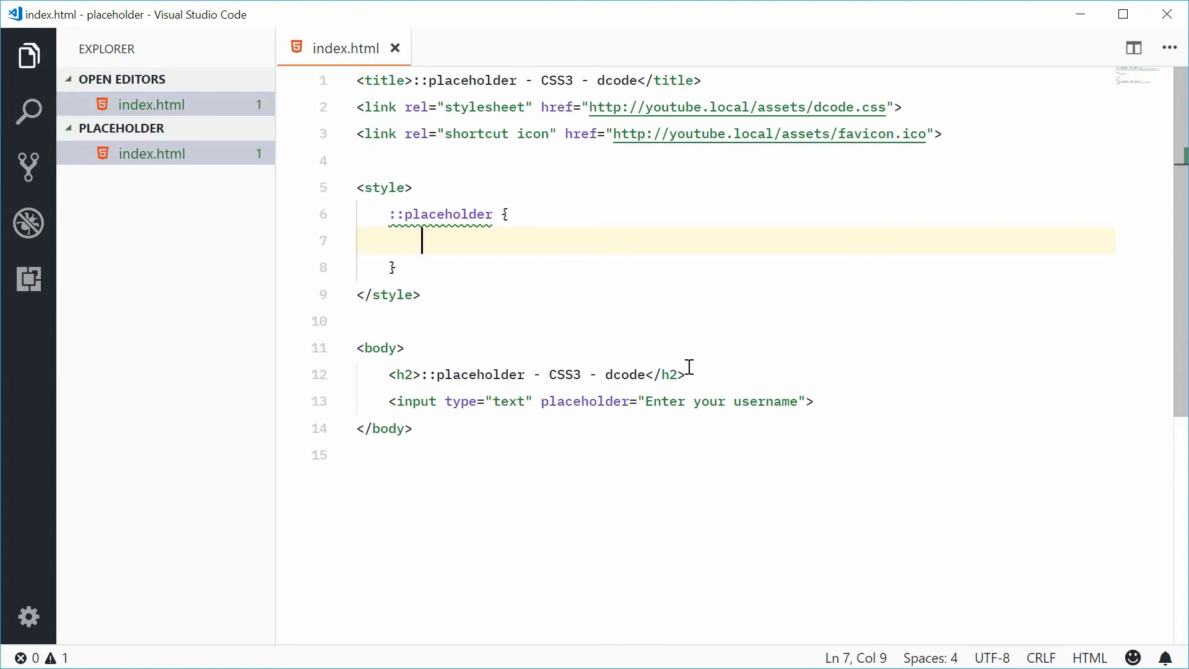
# Complete the selector as input::placeholder, set color: red; and save.
pyautogui.doubleClick(415, 402)
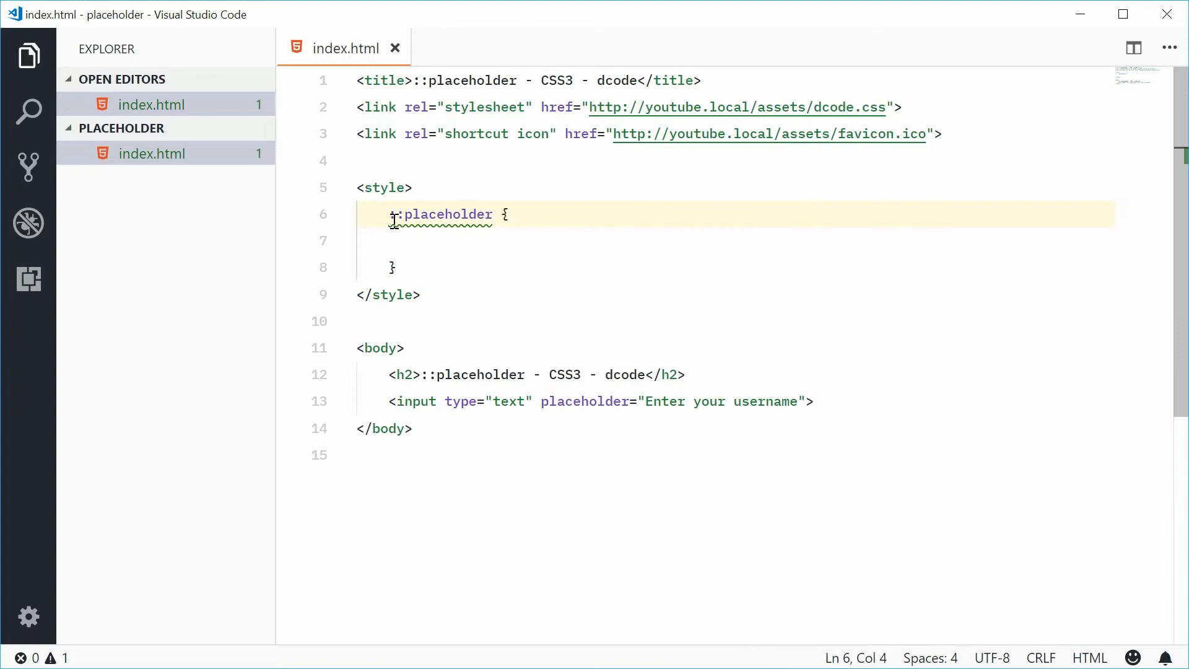
pyautogui.write('input')
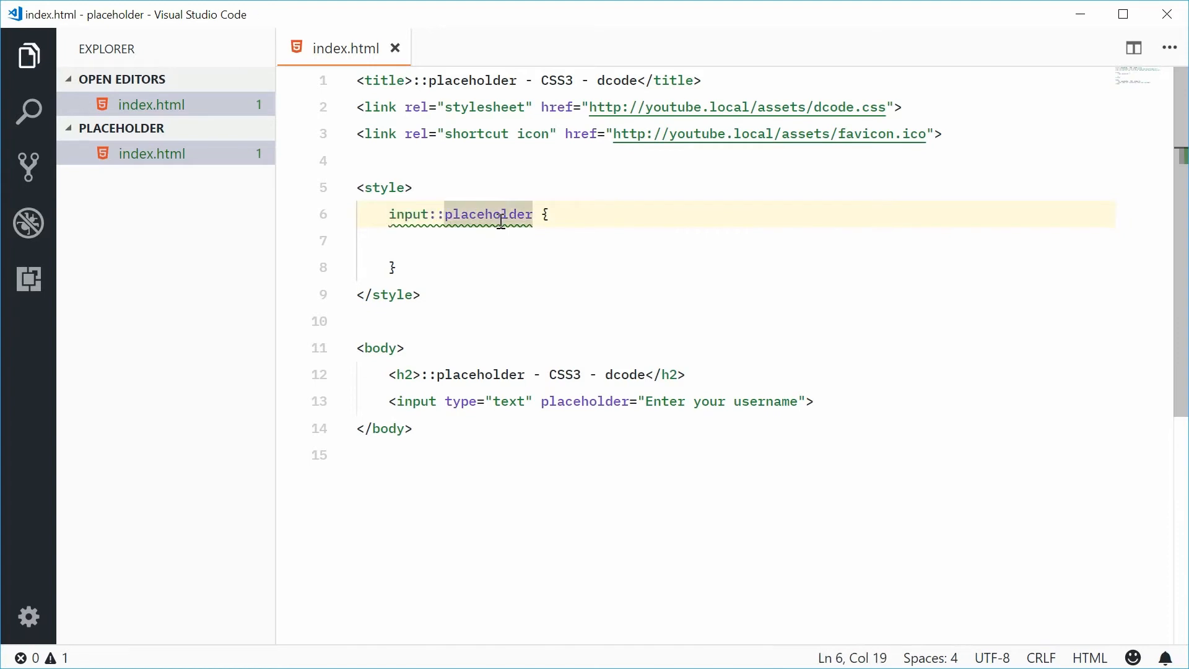
pyautogui.doubleClick(407, 215)
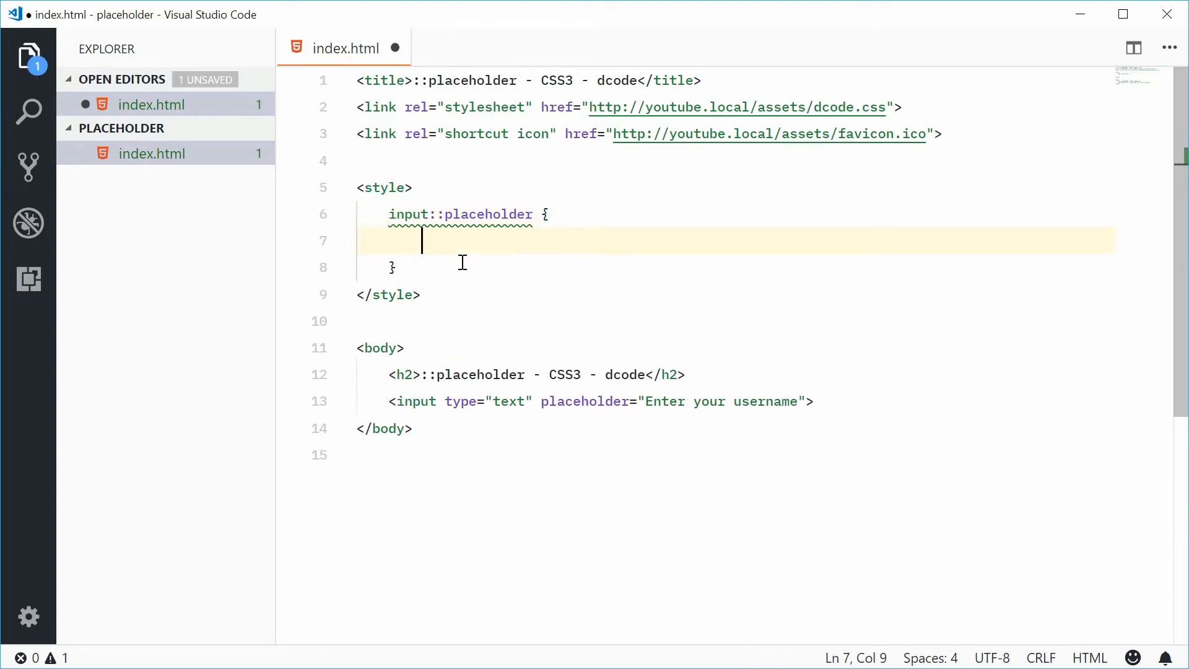
pyautogui.write('color:')
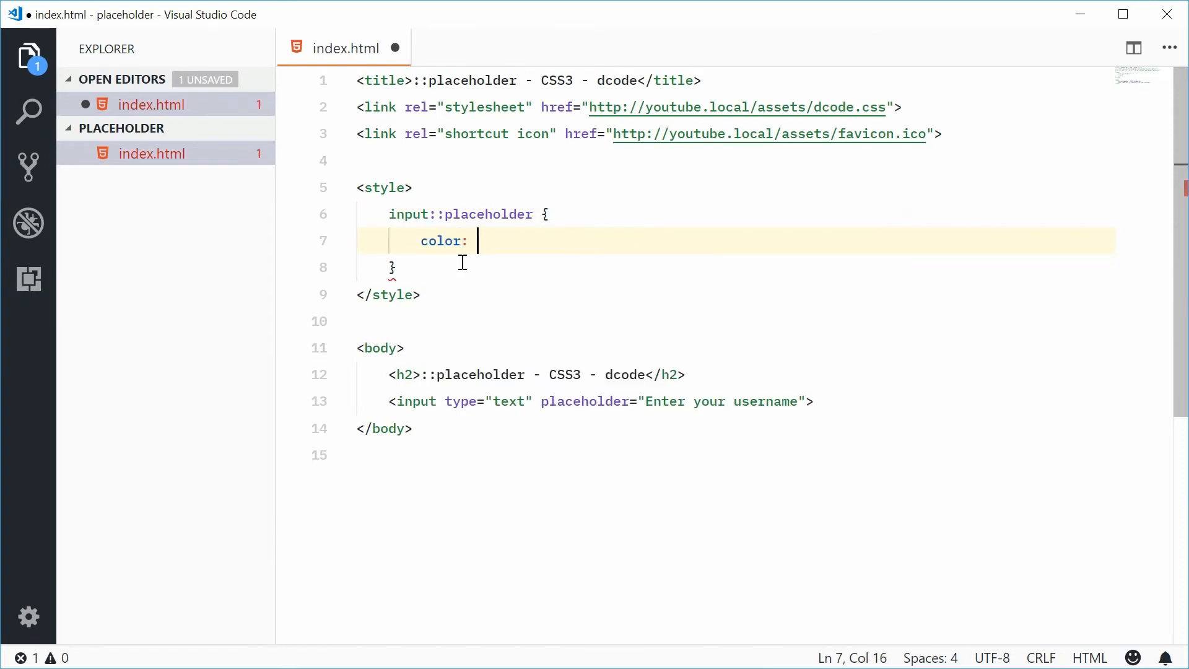
pyautogui.write('red;')
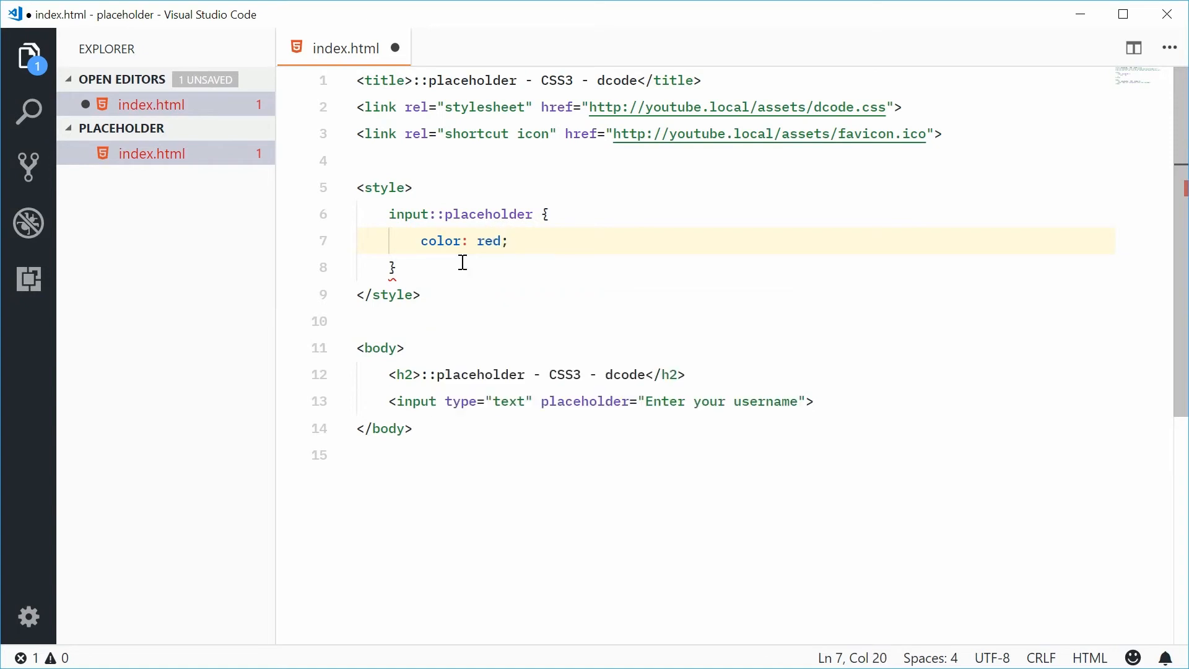
pyautogui.press('ctrl+s')
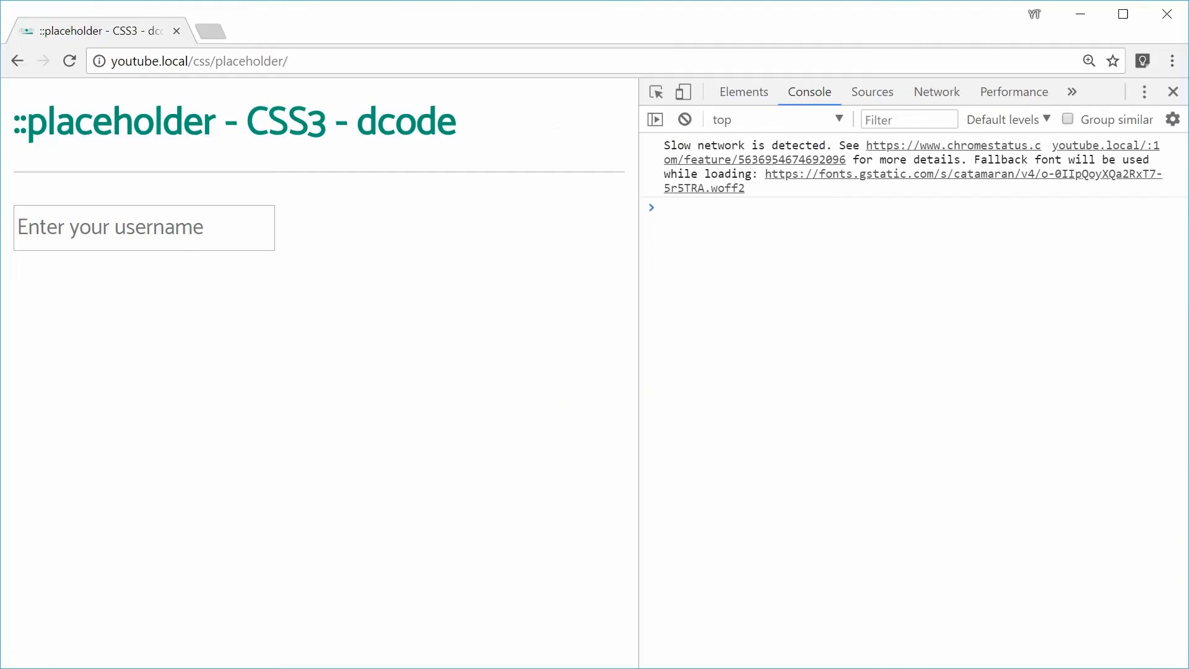
# Reload the demo page in Chrome to apply the saved placeholder styling.
pyautogui.click(68, 62)
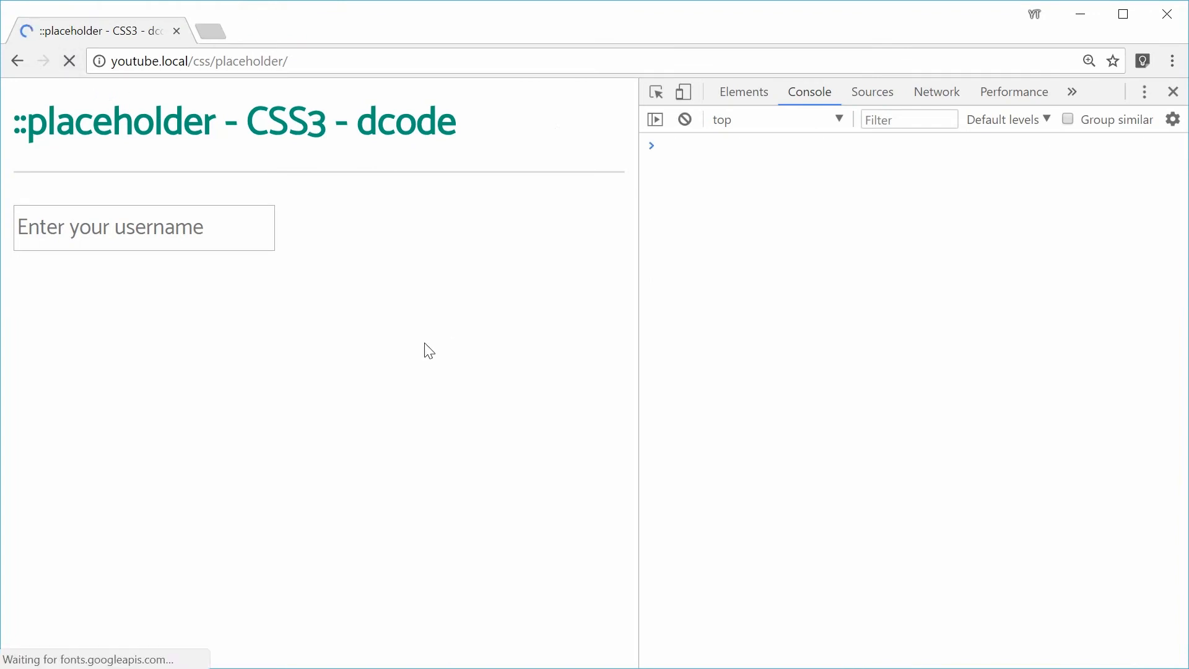
pyautogui.moveTo(271, 369)
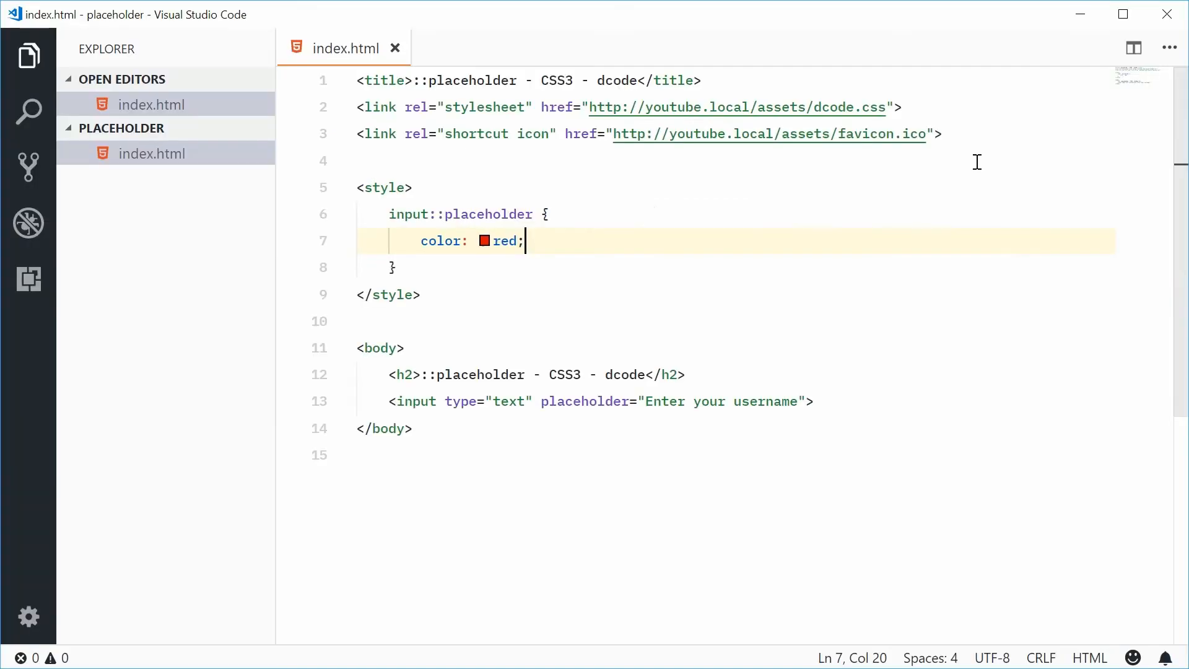
pyautogui.moveTo(517, 320)
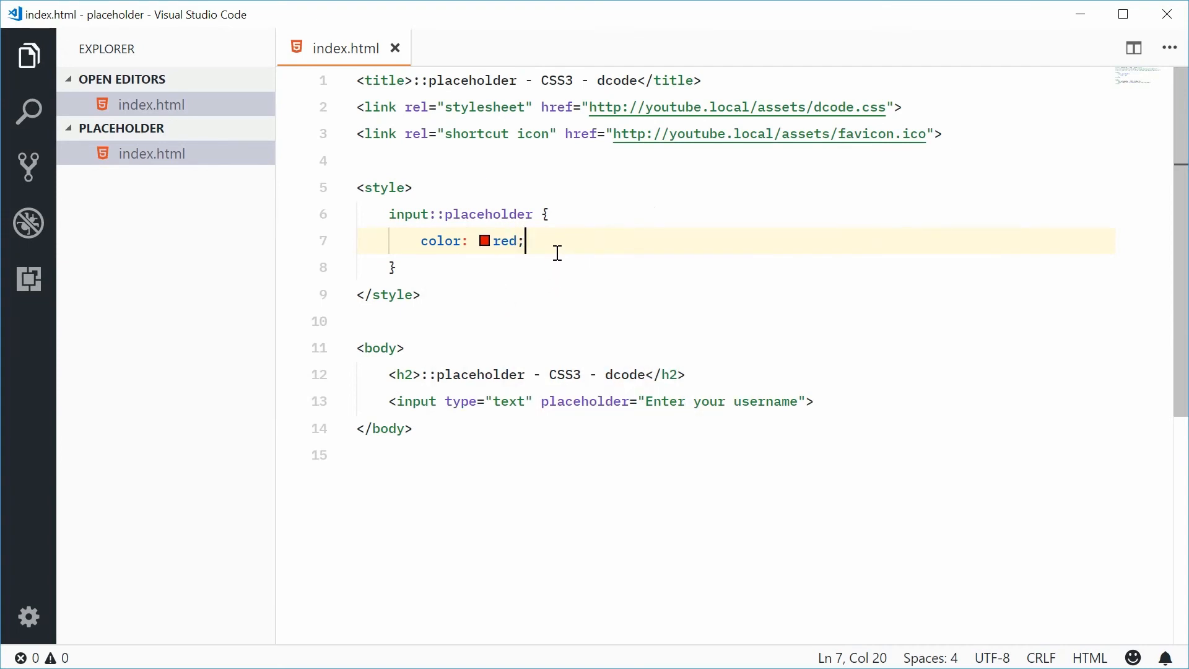
# Add background-color: #555; and font-style: italic; to the placeholder rule.
pyautogui.press('Enter')
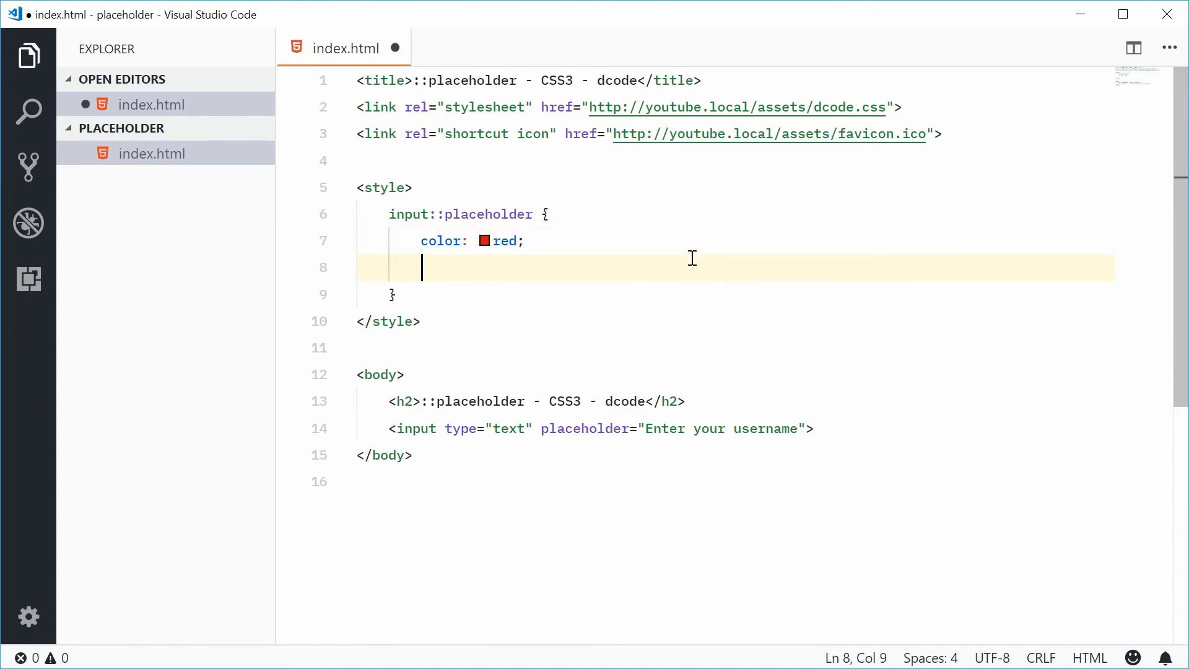
pyautogui.write('background')
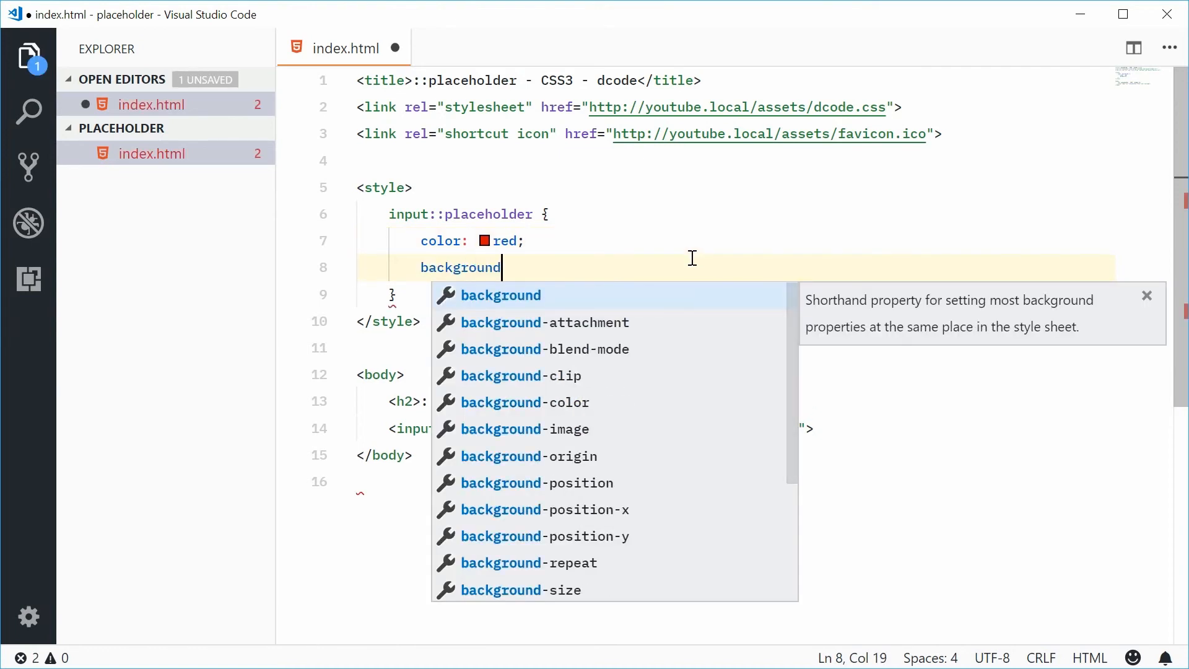
pyautogui.click(530, 402)
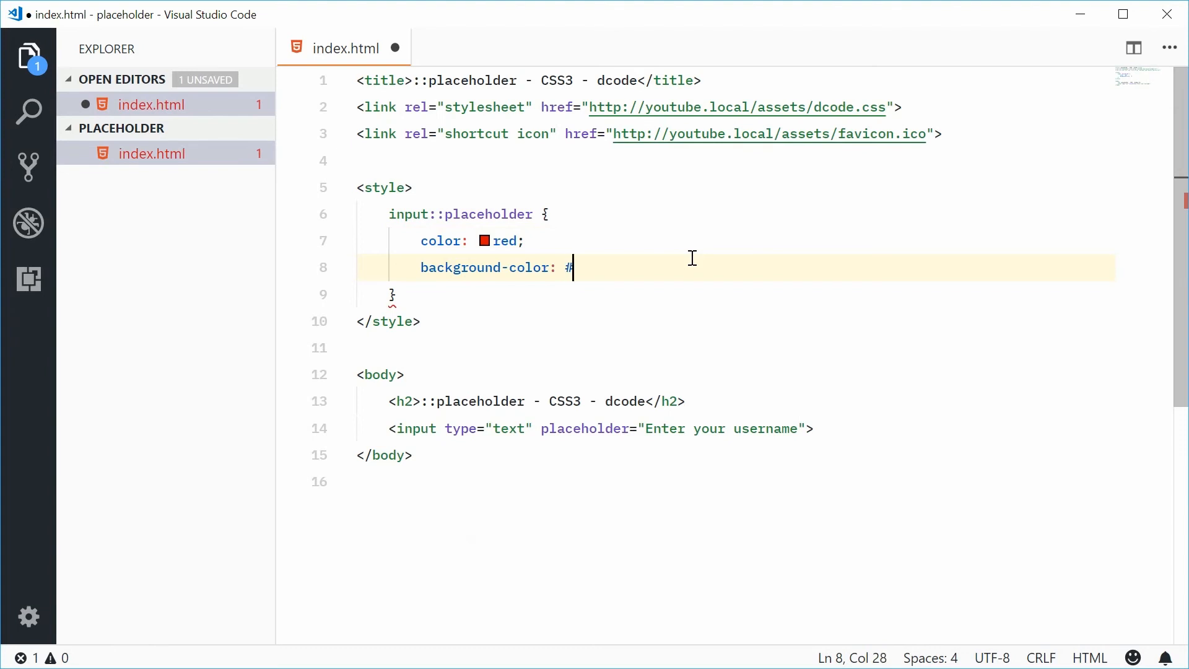
pyautogui.write('555;')
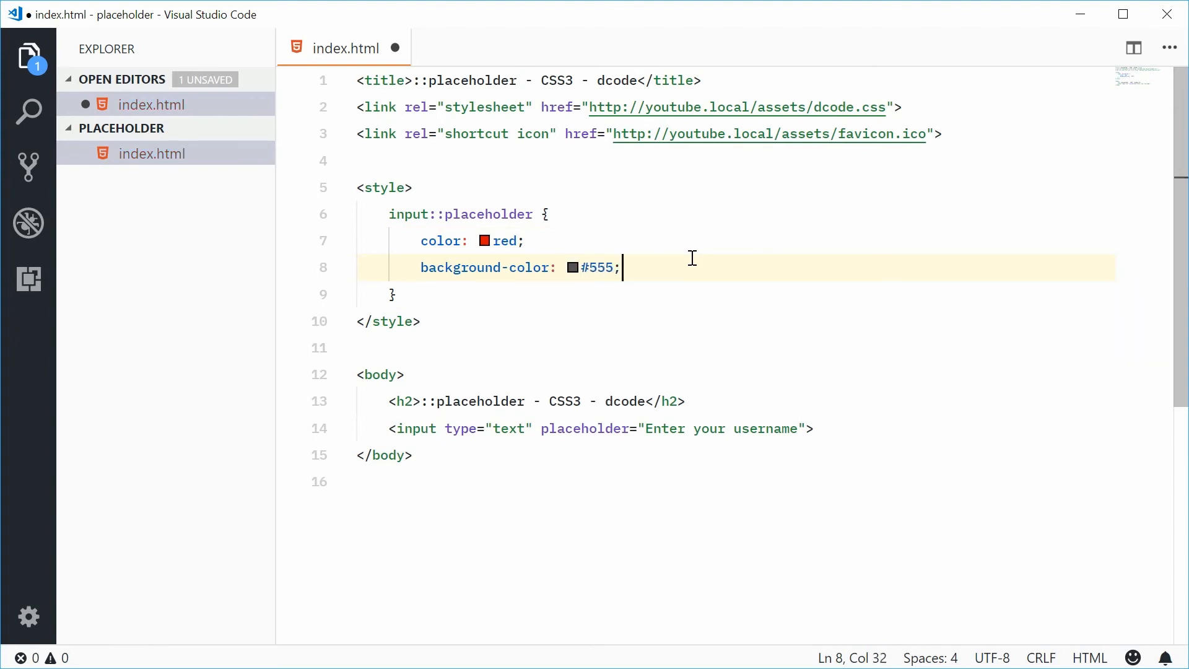
pyautogui.write('font-sty')
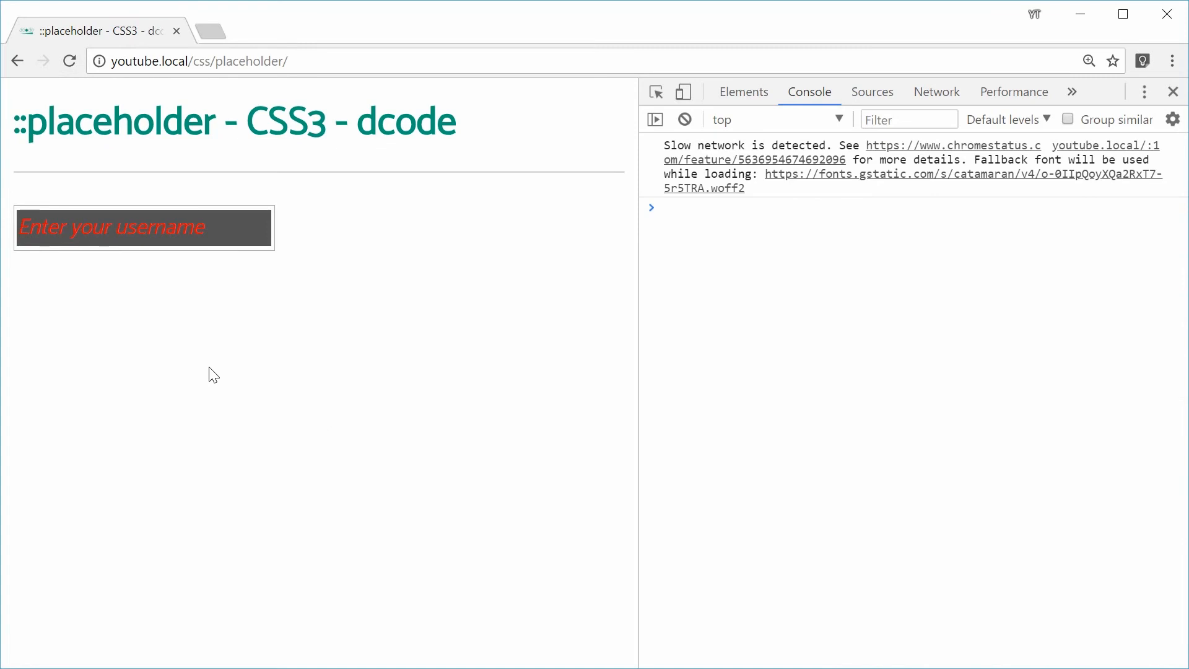
# Focus the username field and type "typing" to test the styled placeholder.
pyautogui.click(143, 228)
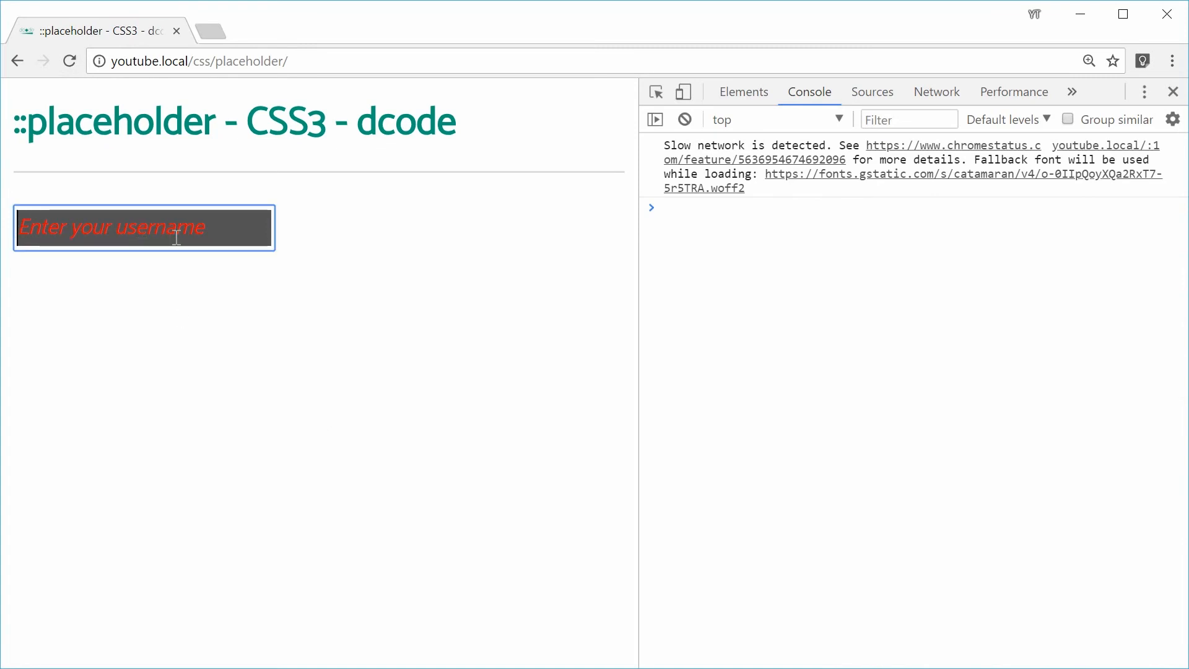
pyautogui.moveTo(379, 309)
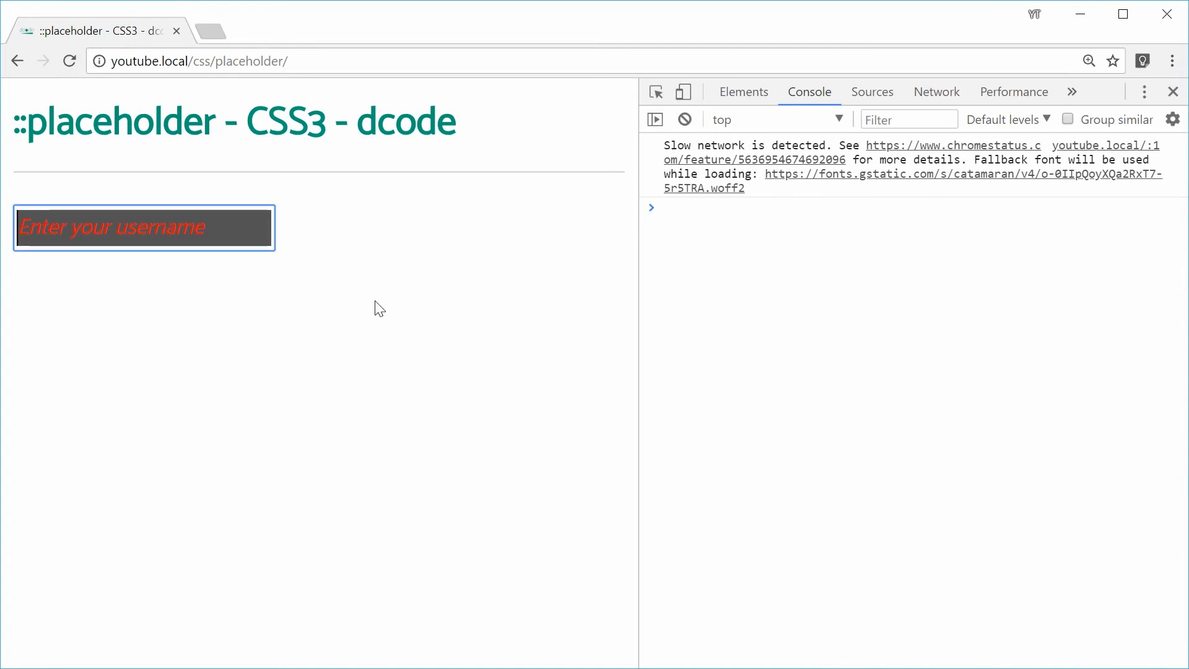
pyautogui.write('typing')
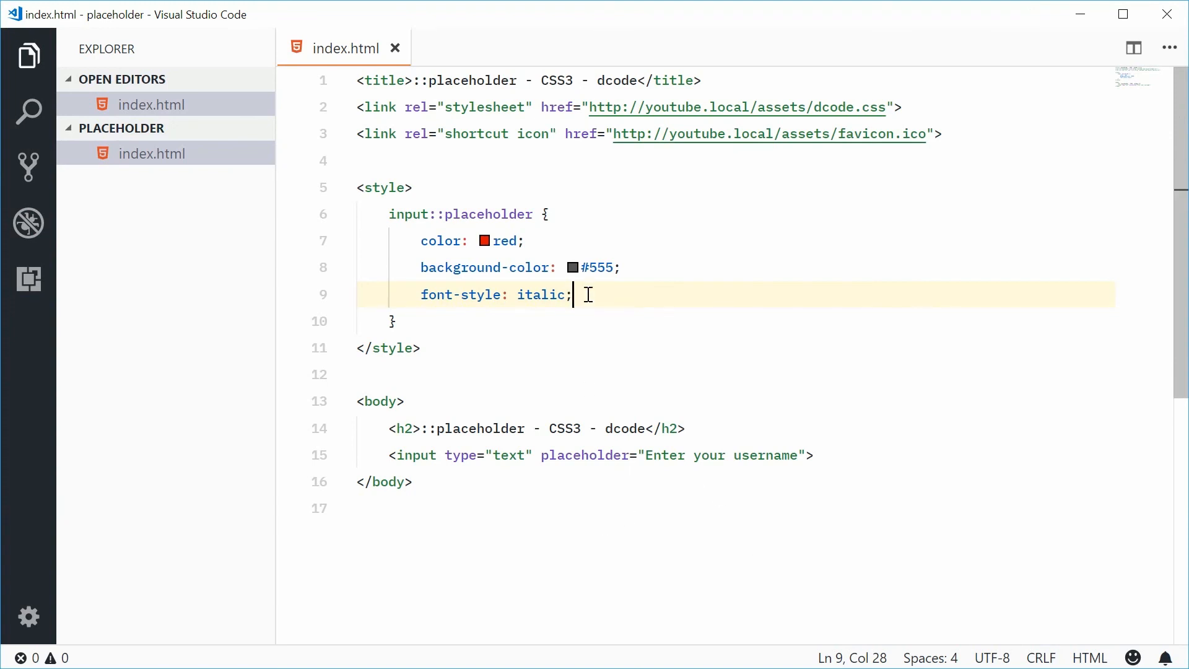
# Duplicate the placeholder rule and edit its selector into input::-moz-placeholder.
pyautogui.moveTo(573, 295); pyautogui.dragTo(388, 214)
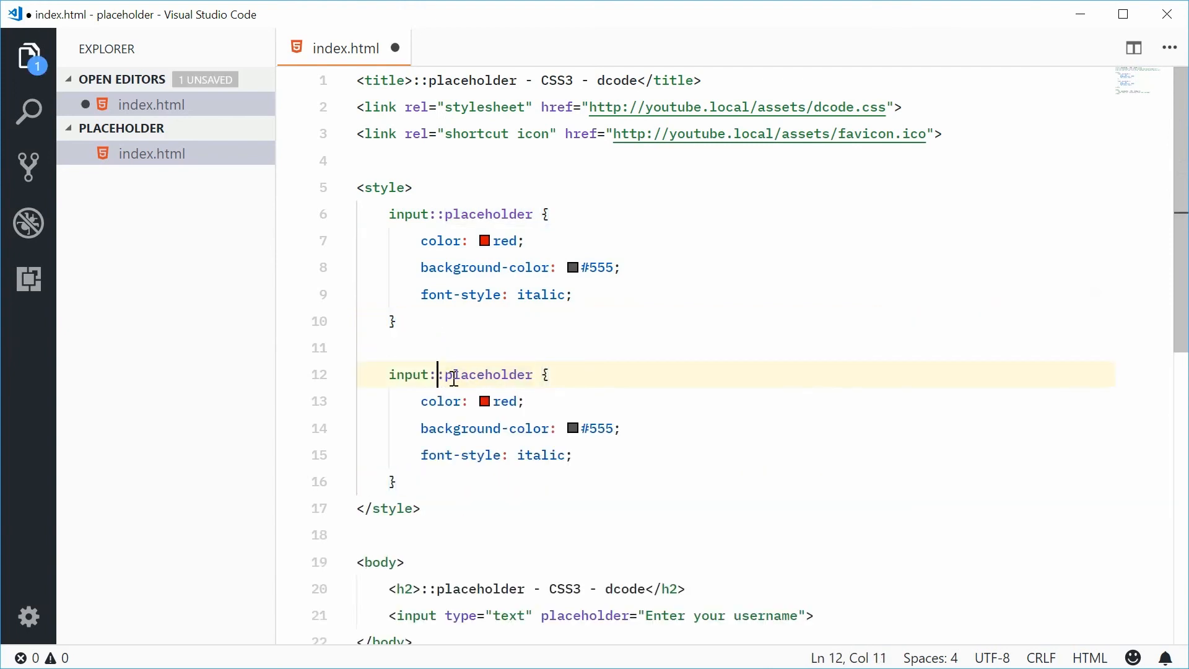
pyautogui.write('-moz-')
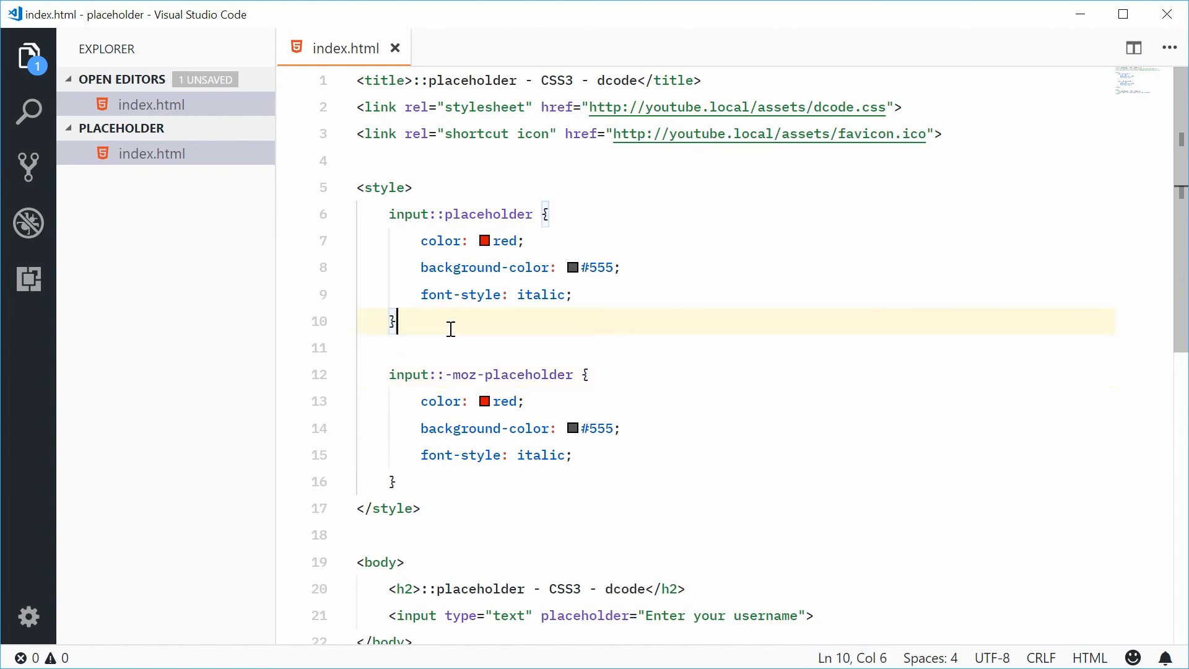
pyautogui.write('::-')
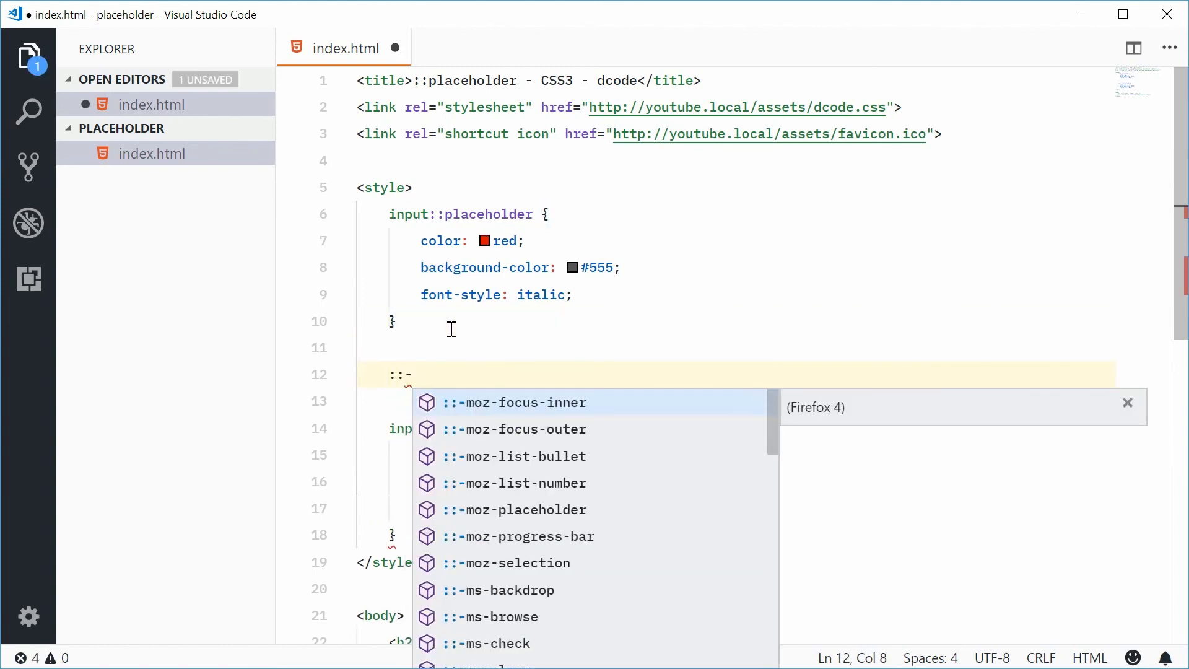